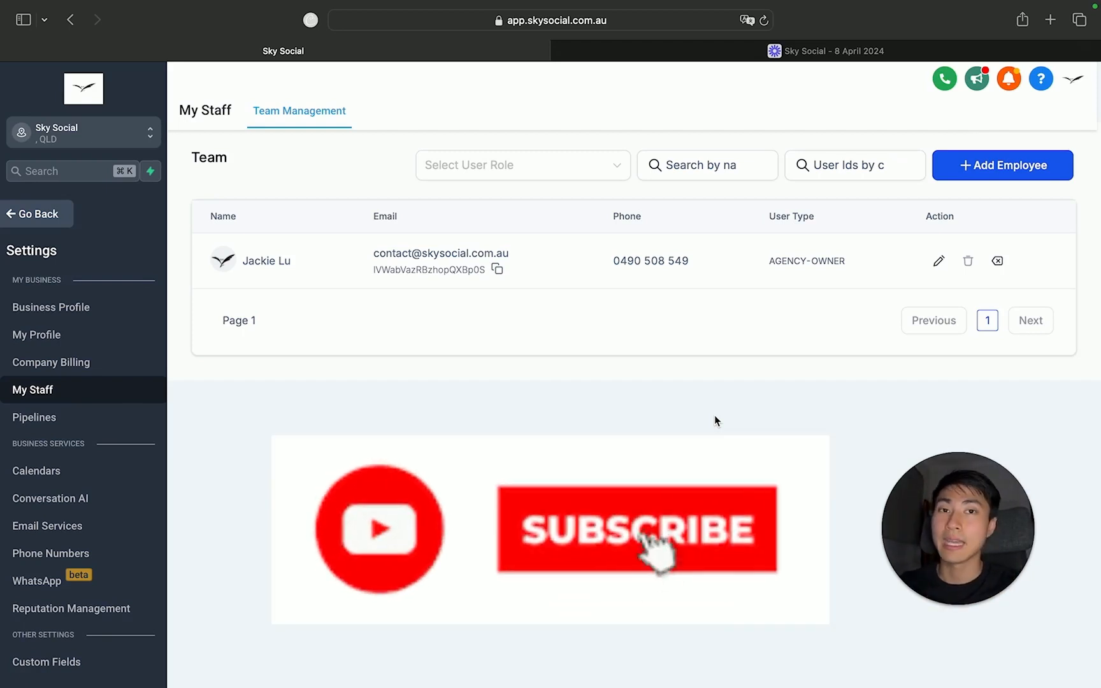
left_click(655, 549)
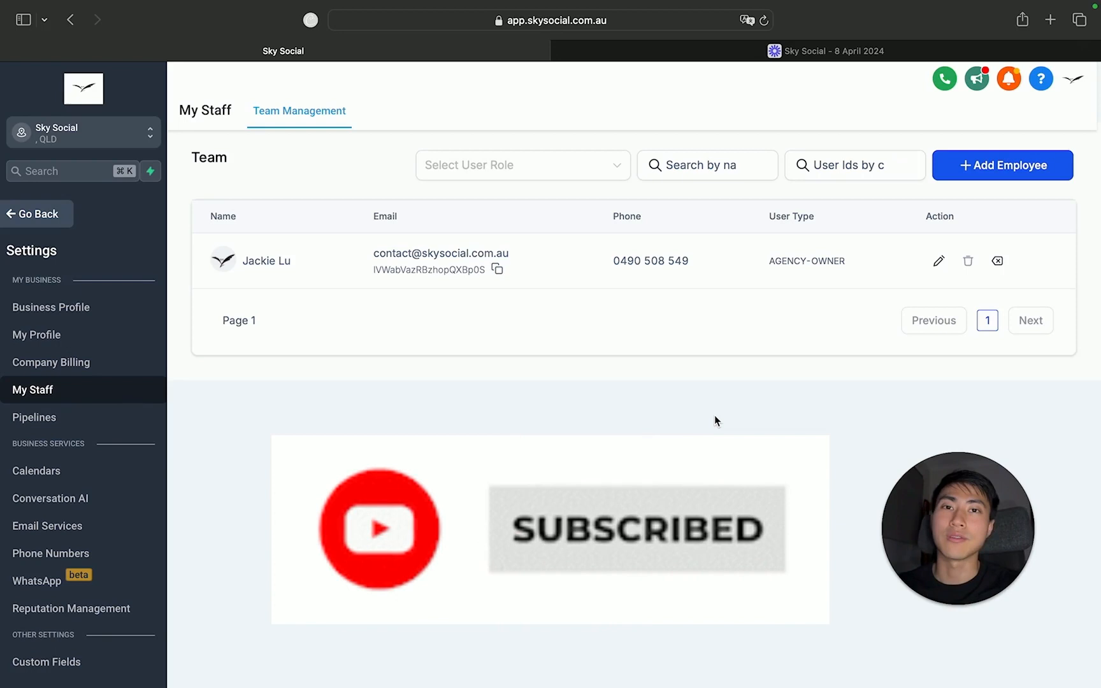